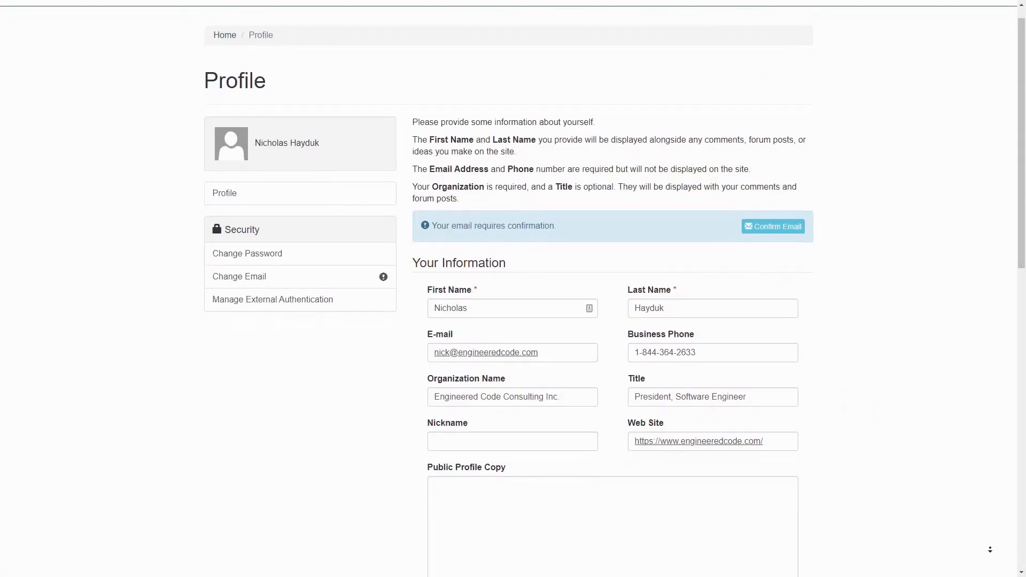
- Scroll down through the signed-in Profile page to review its populated information fields
scroll("down", 3)
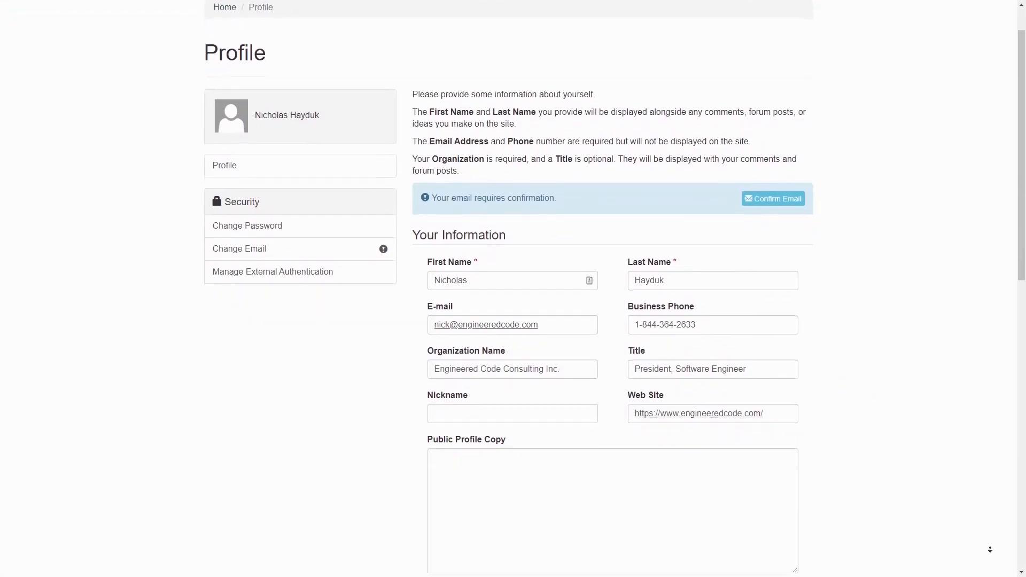
scroll("down", 3)
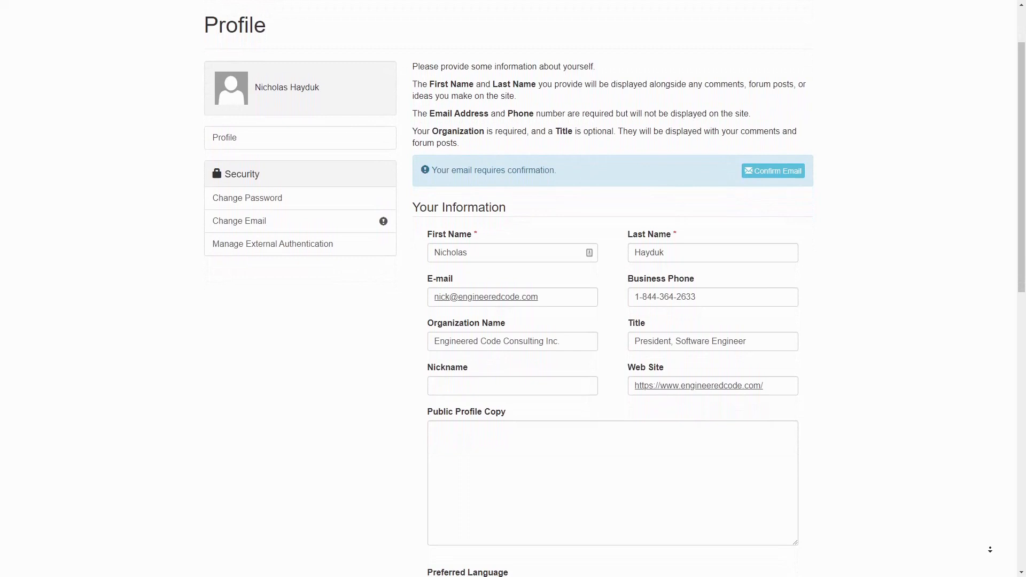
scroll("down", 3)
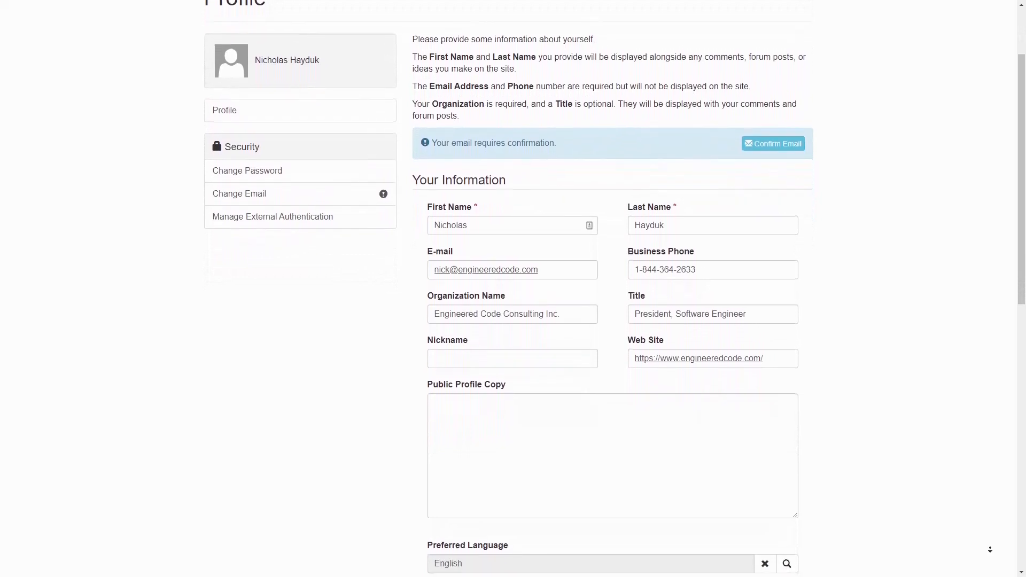
scroll("down", 3)
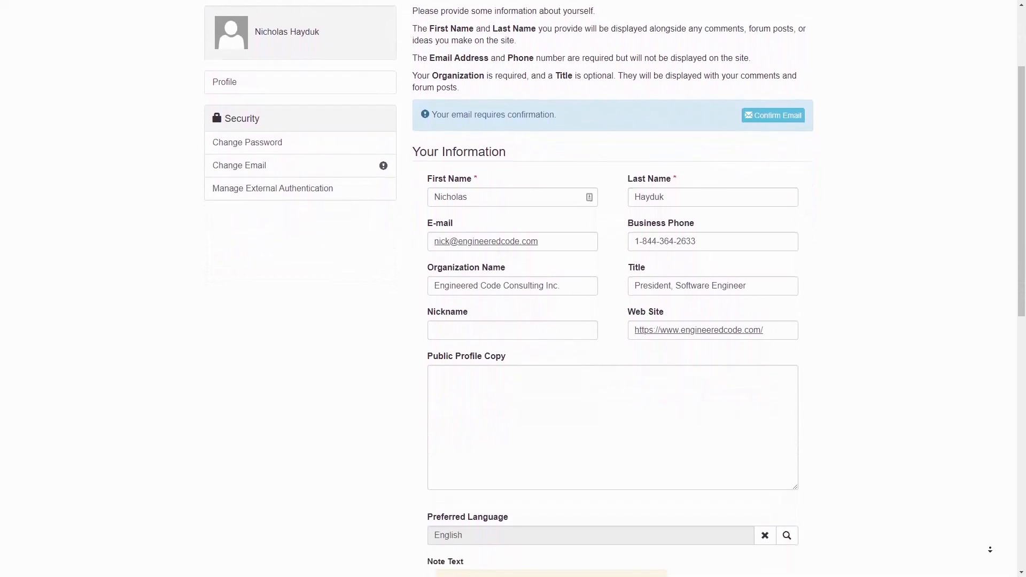
scroll("down", 3)
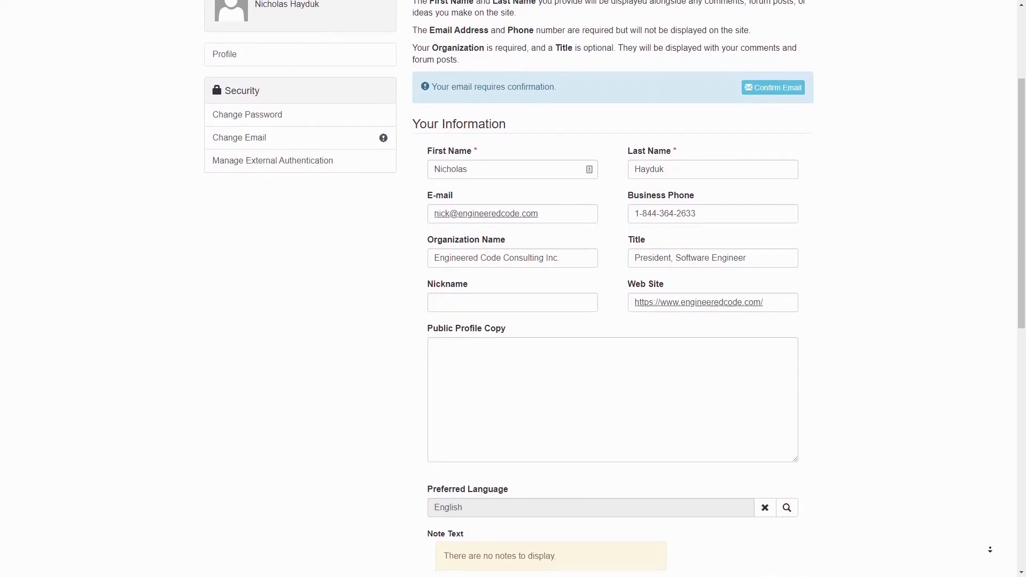
scroll("down", 3)
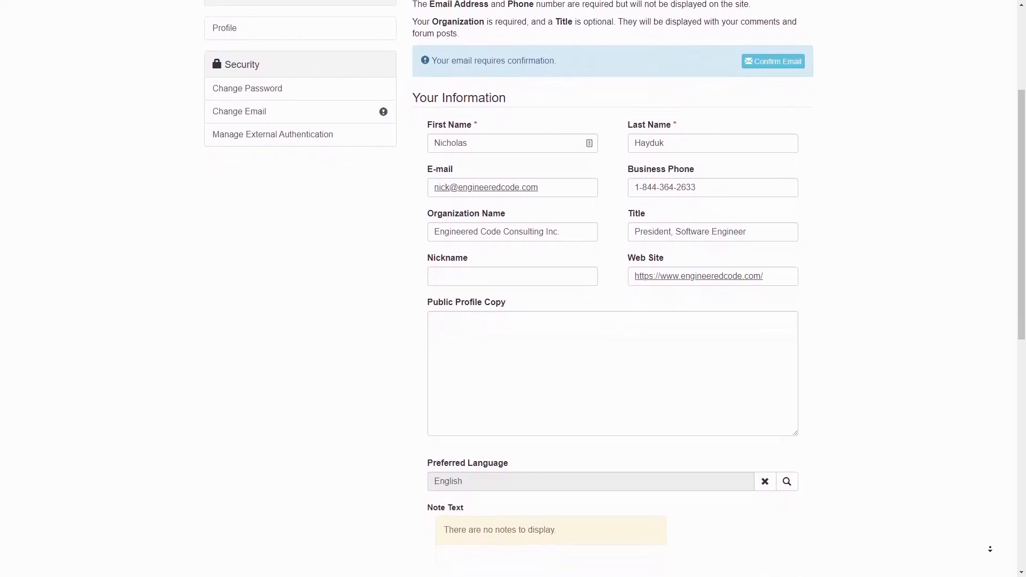
scroll("down", 3)
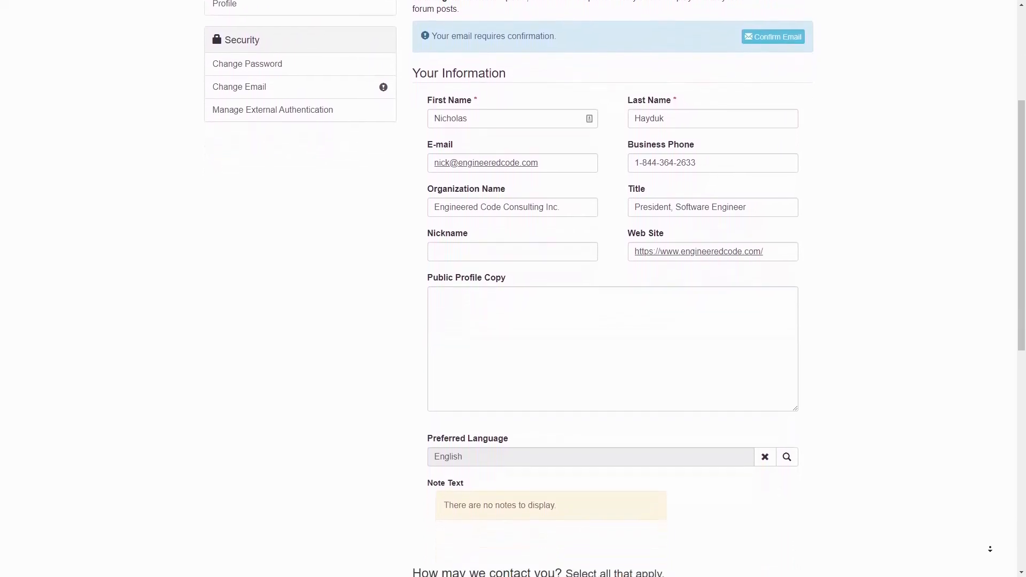
scroll("down", 3)
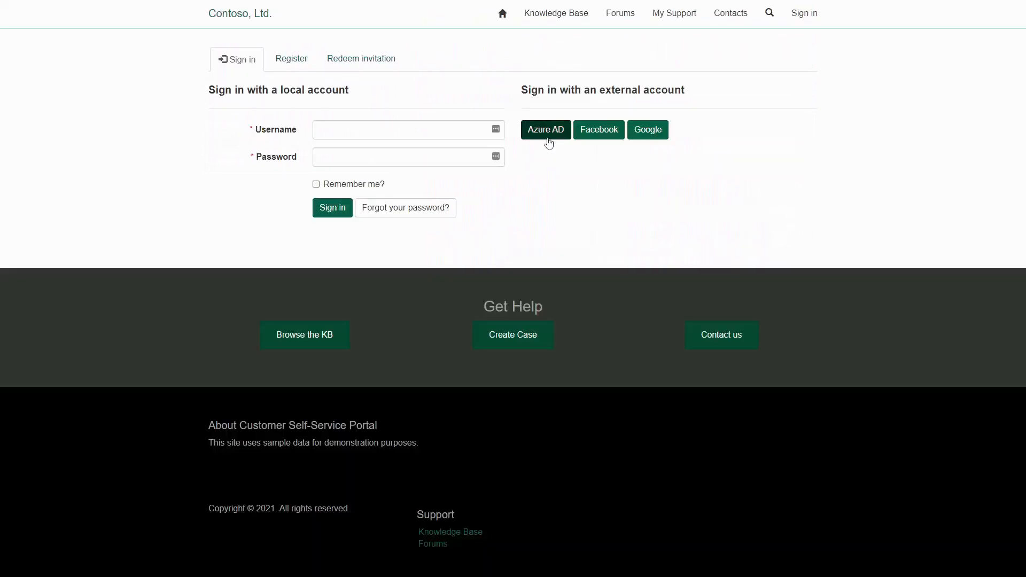
mouse_move(687, 145)
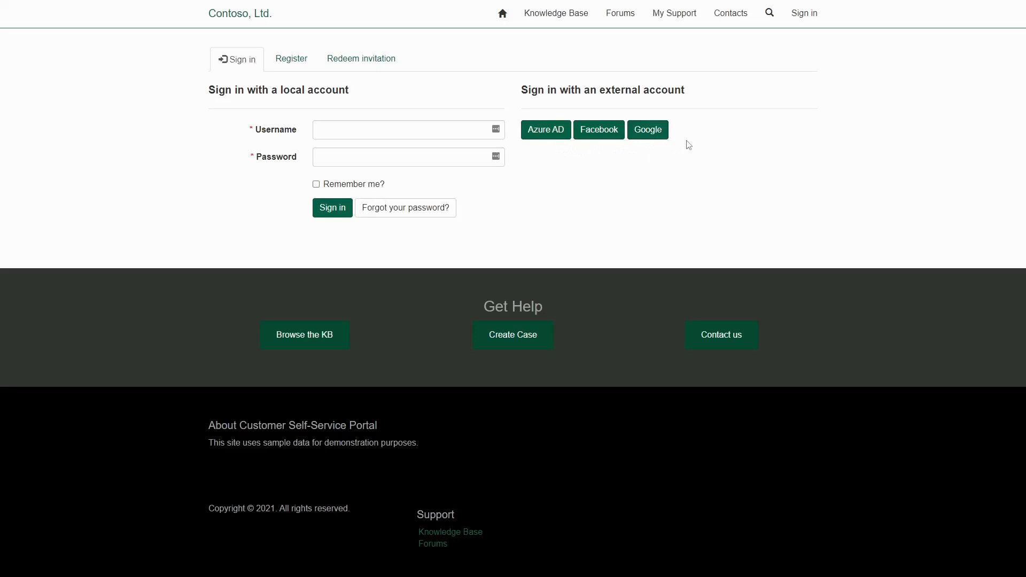
mouse_move(691, 139)
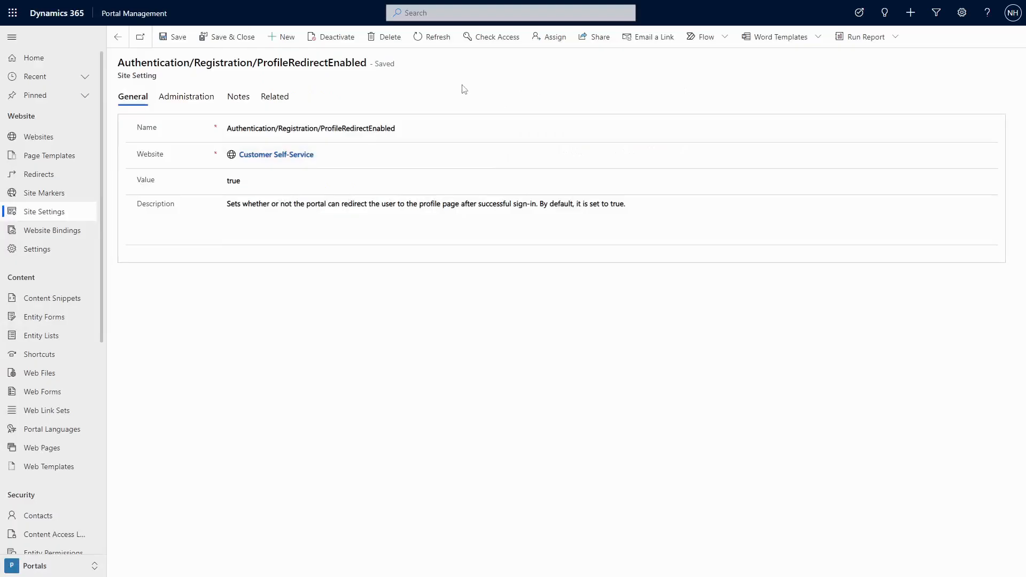
mouse_move(163, 76)
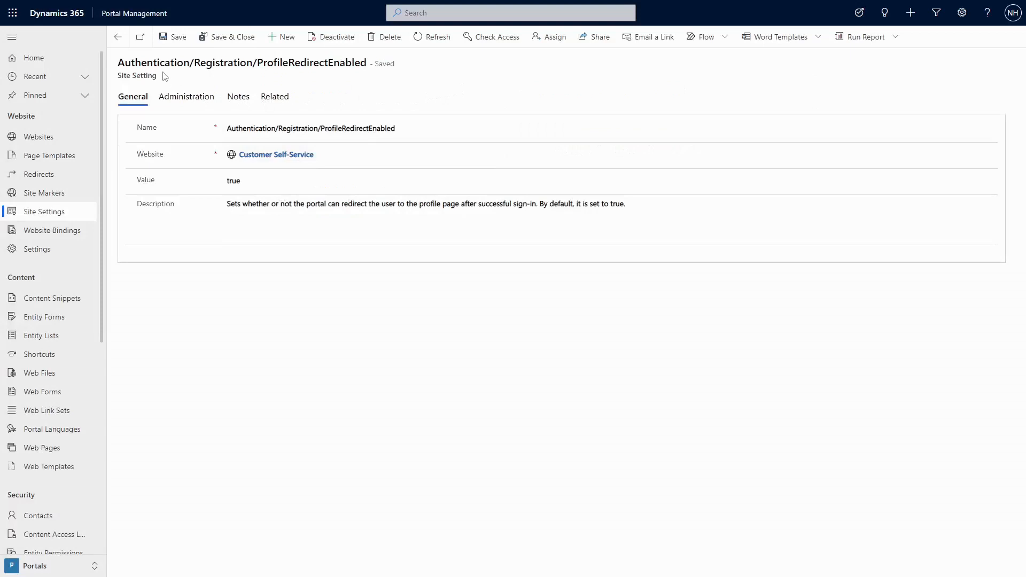
mouse_move(234, 83)
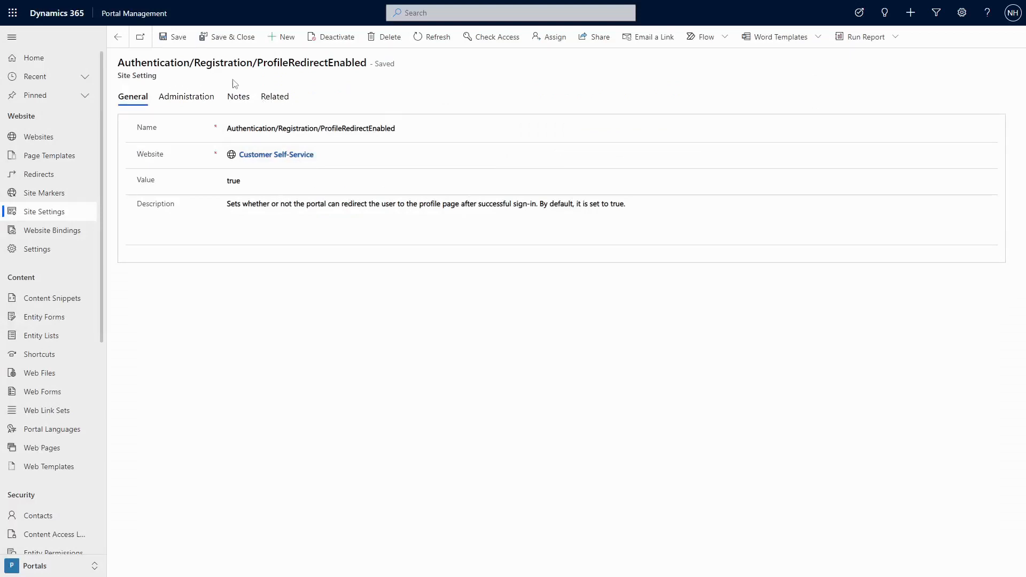
mouse_move(404, 85)
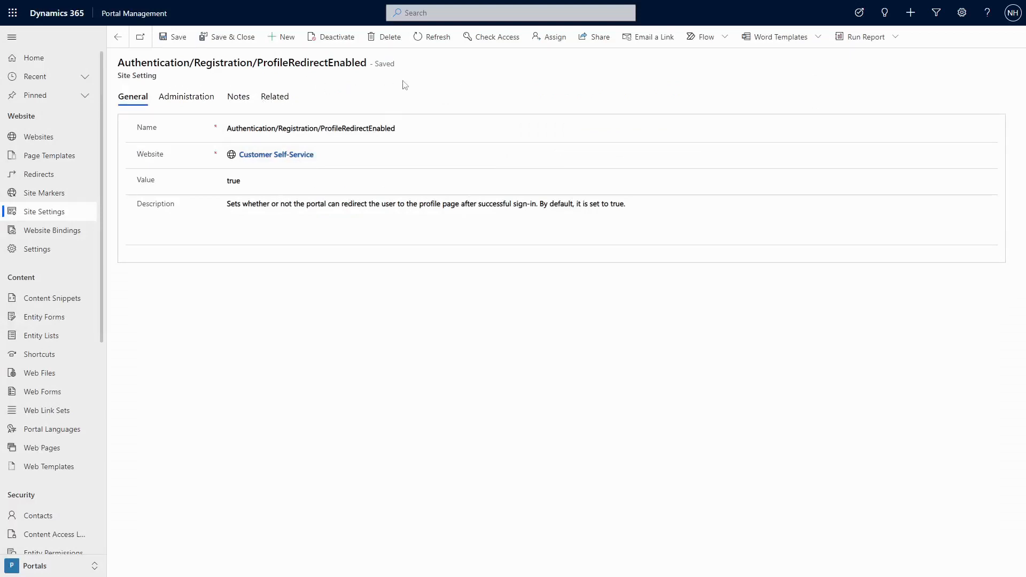
mouse_move(419, 78)
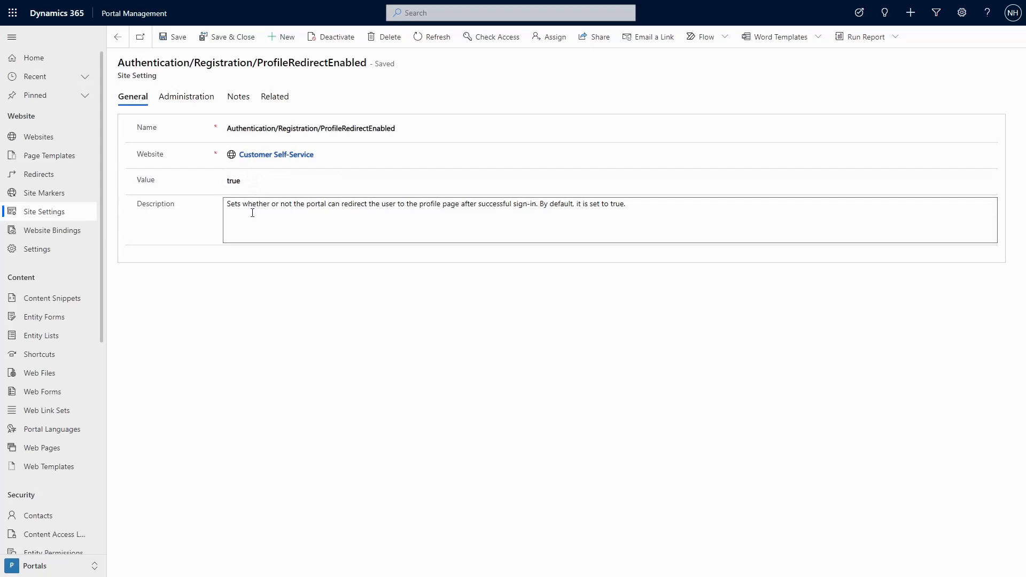
mouse_move(324, 217)
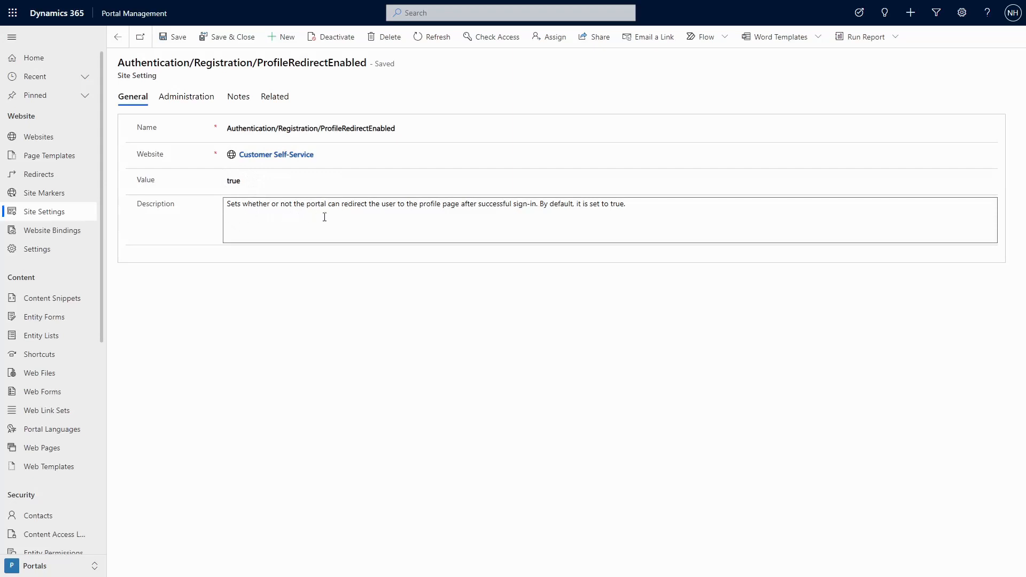
mouse_move(495, 213)
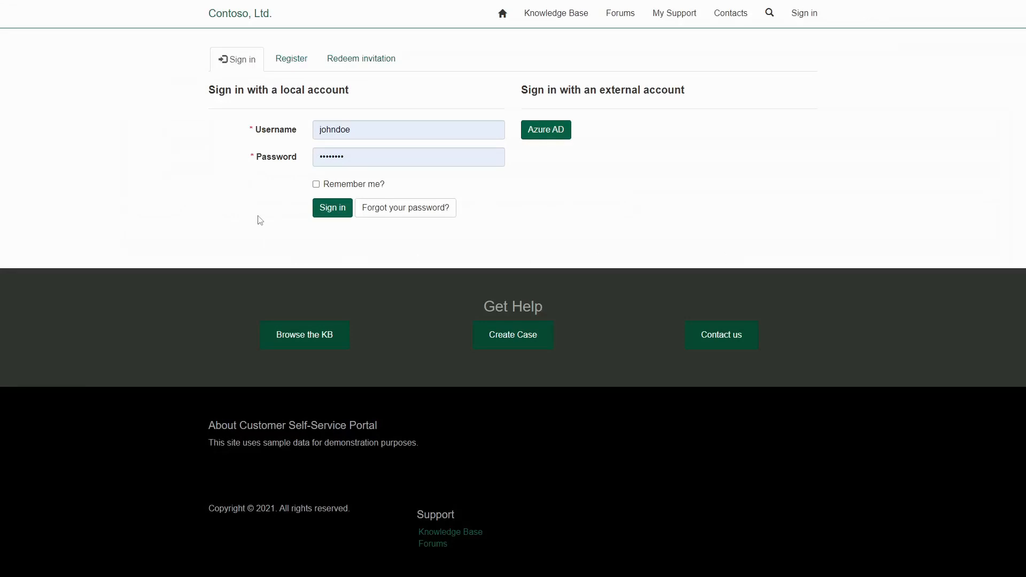
mouse_move(273, 235)
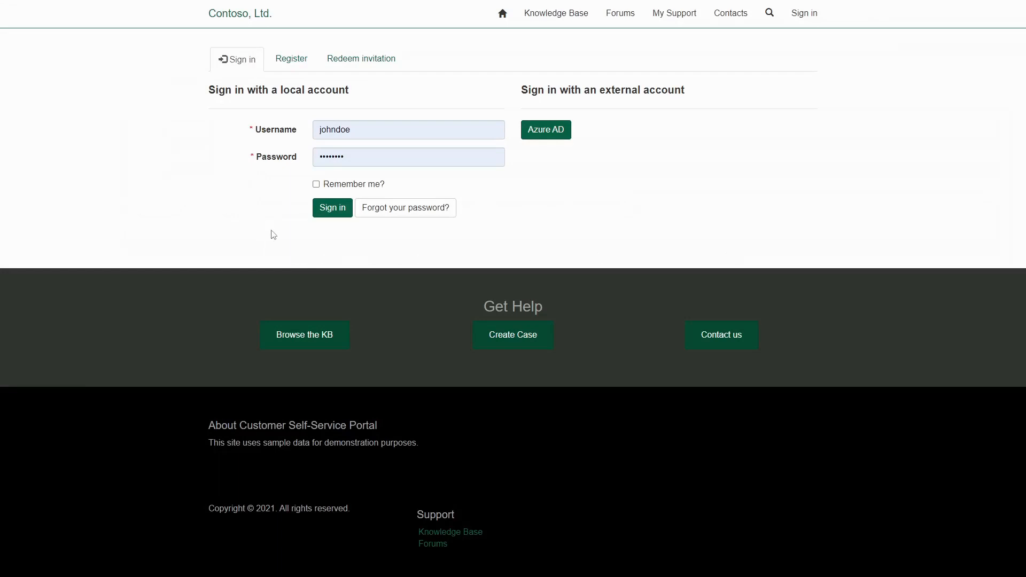
- Sign in with the local account credentials and land on the redirected Profile page
left_click(331, 208)
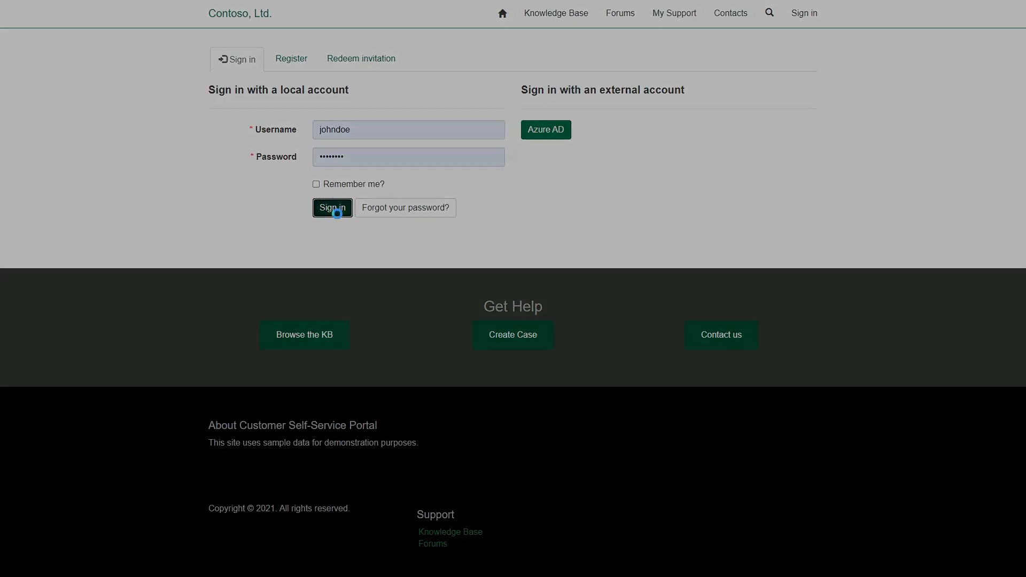
left_click(333, 207)
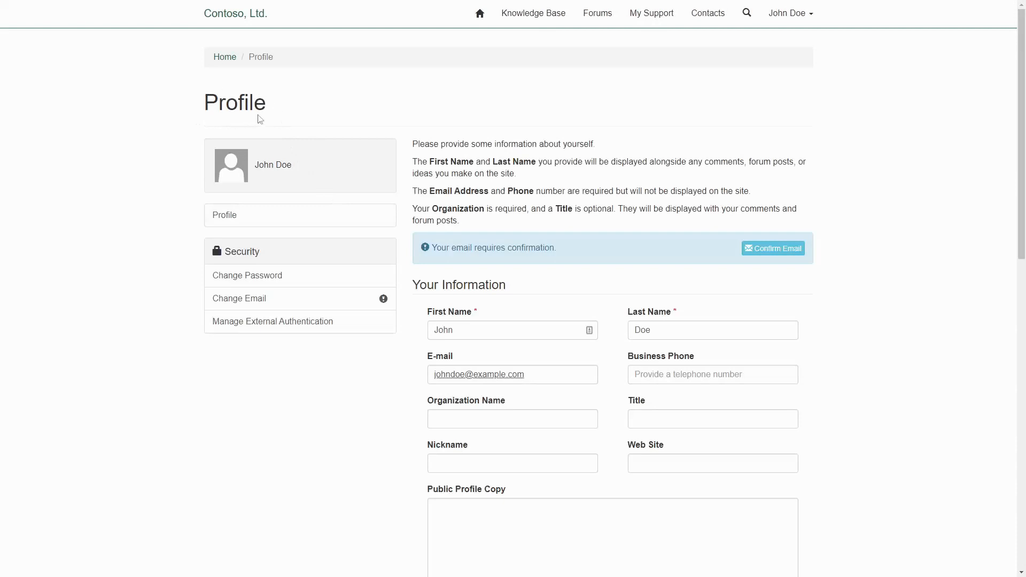
mouse_move(176, 104)
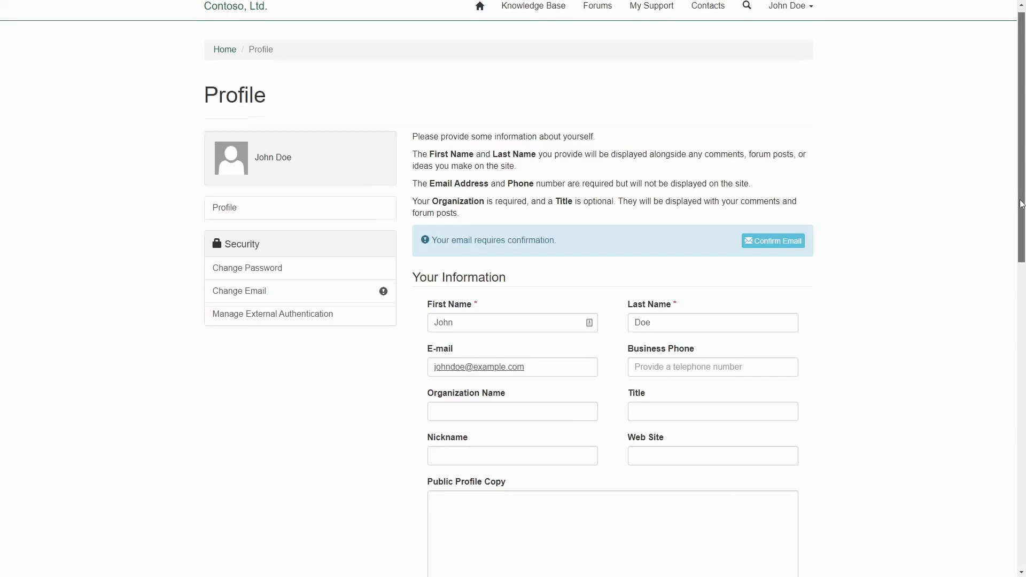
- Scroll the Profile form to review contact preferences, email subscriptions and the Update option
scroll("down", 3)
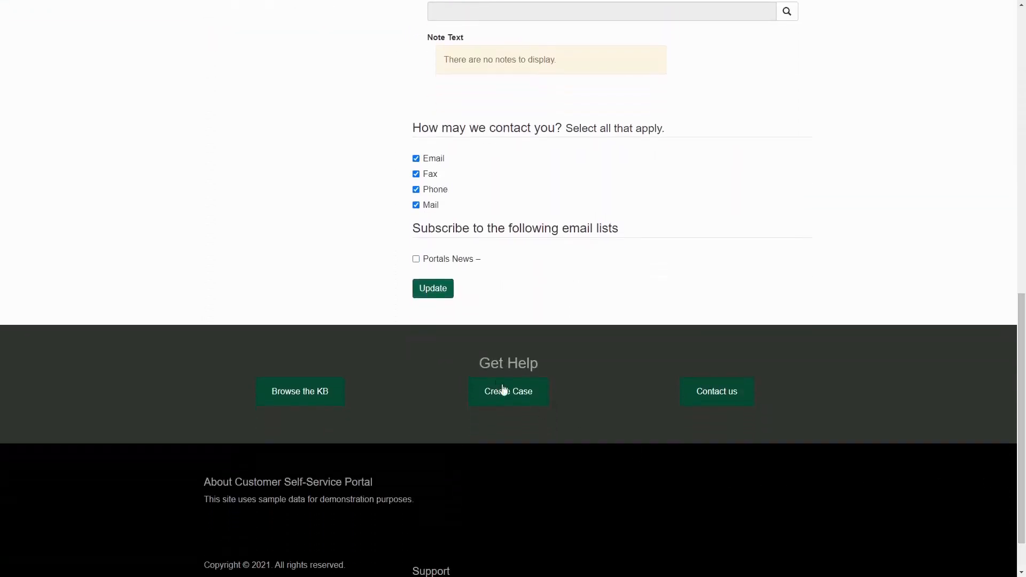
mouse_move(433, 289)
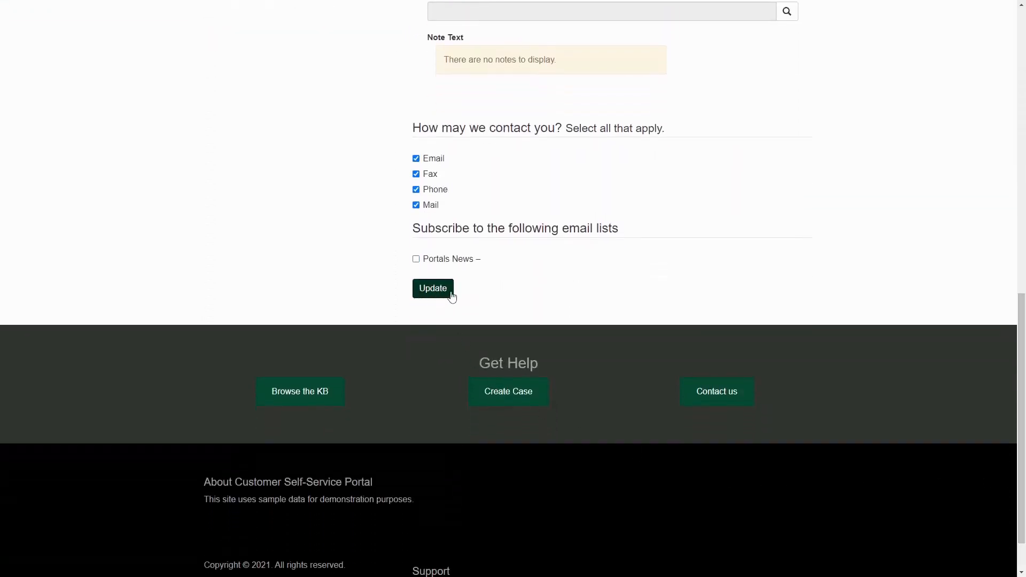
mouse_move(530, 292)
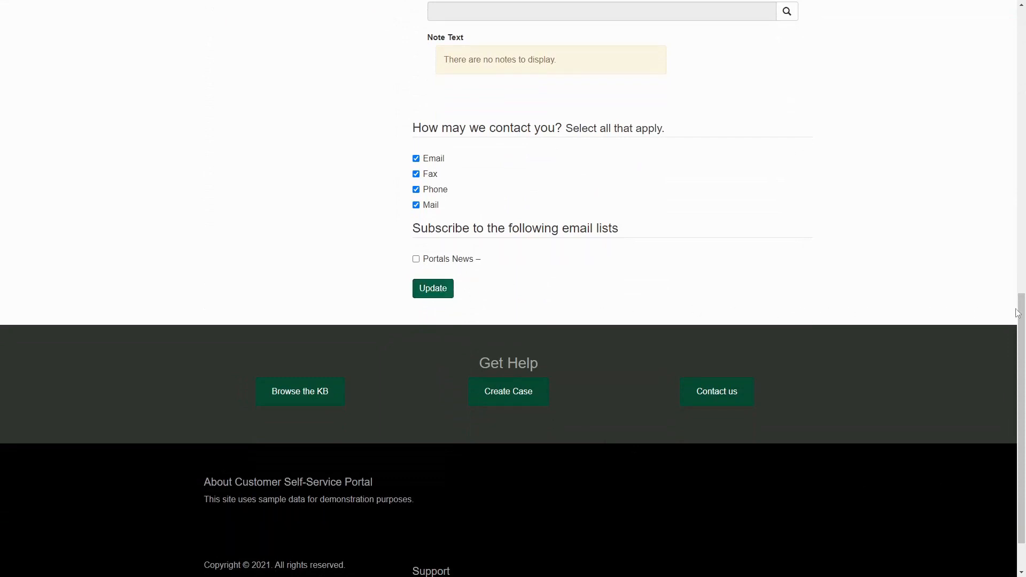
scroll("up", 3)
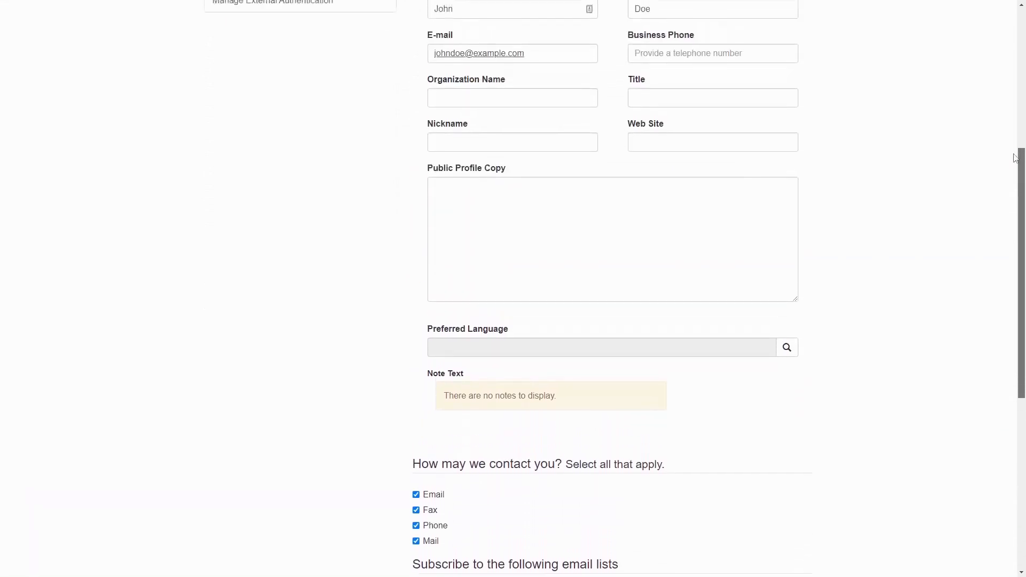
scroll("up", 3)
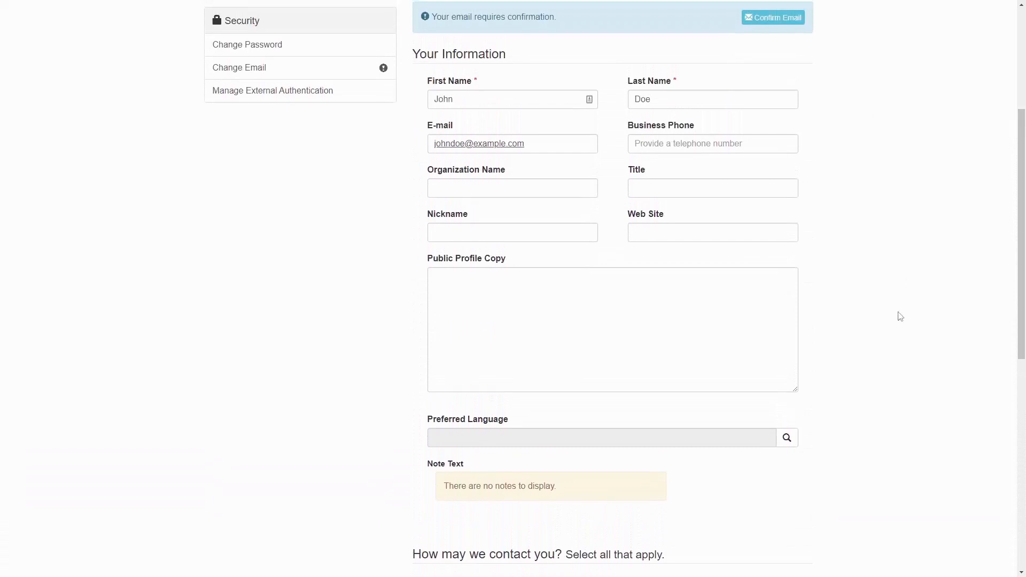
mouse_move(858, 91)
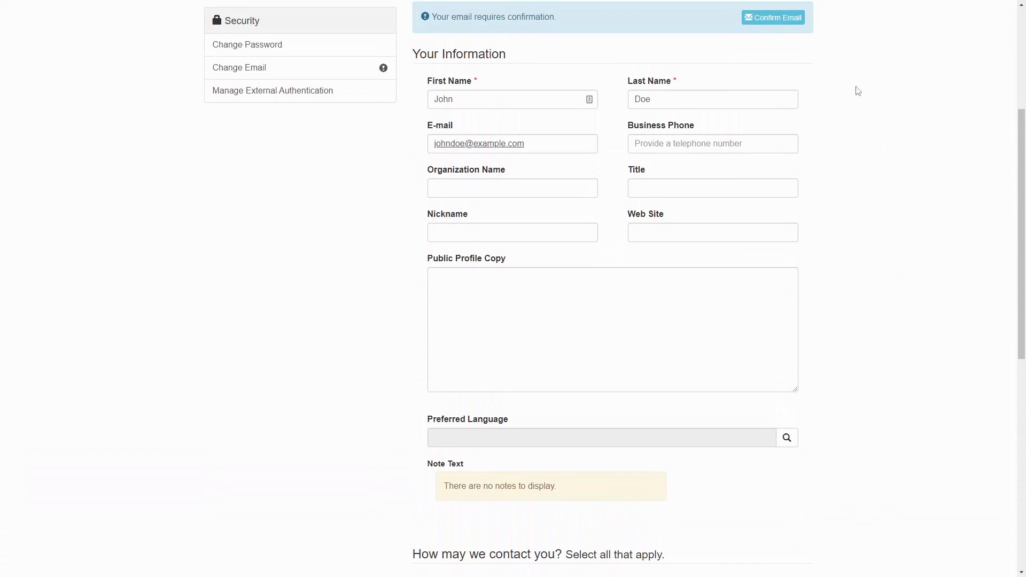
mouse_move(478, 90)
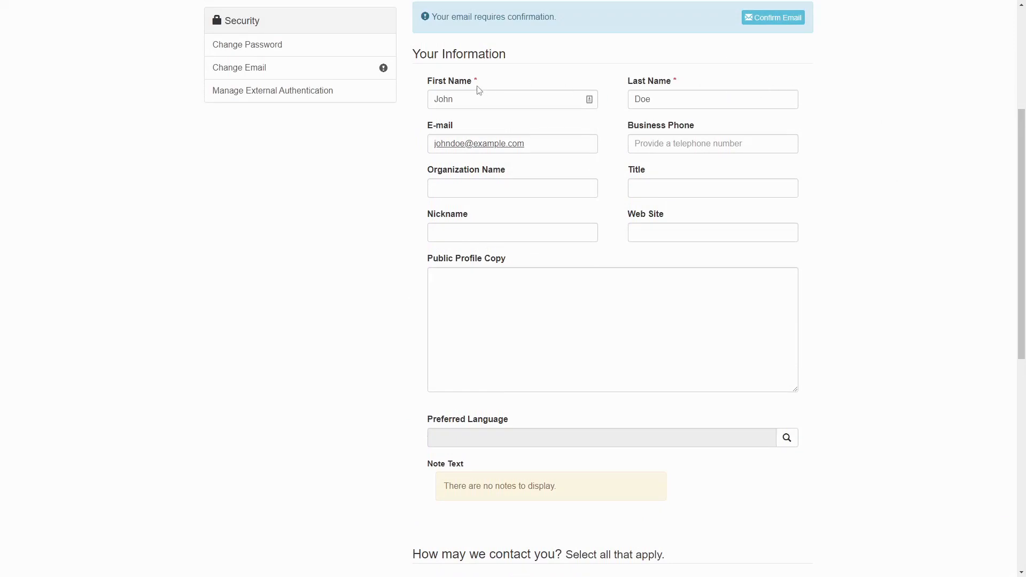
mouse_move(669, 75)
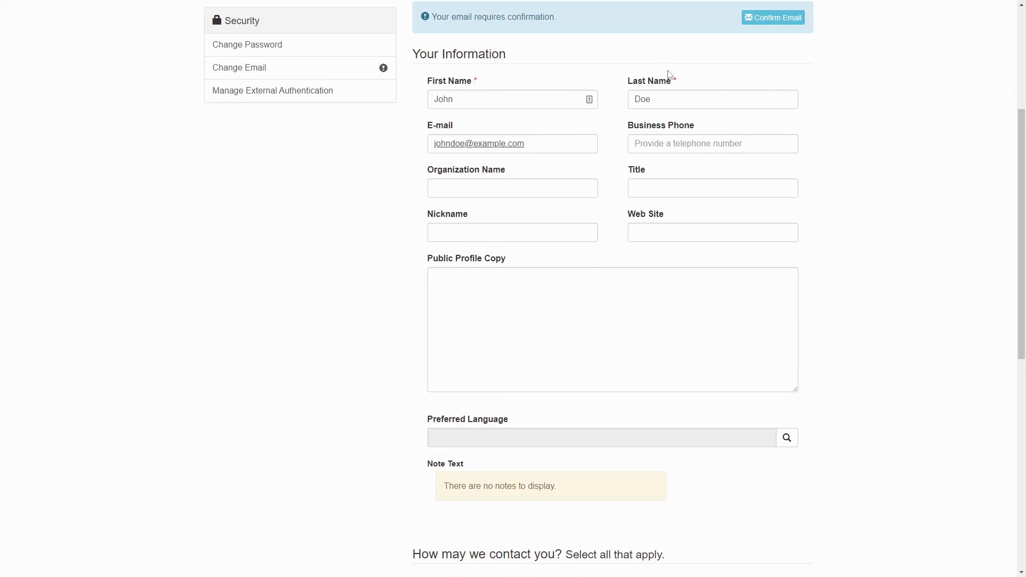
mouse_move(829, 80)
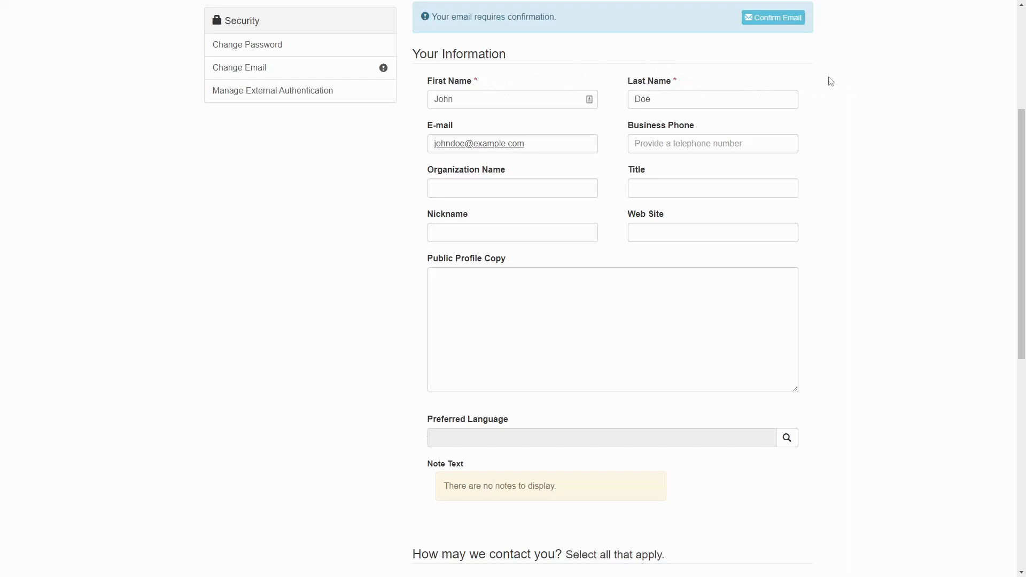
mouse_move(844, 82)
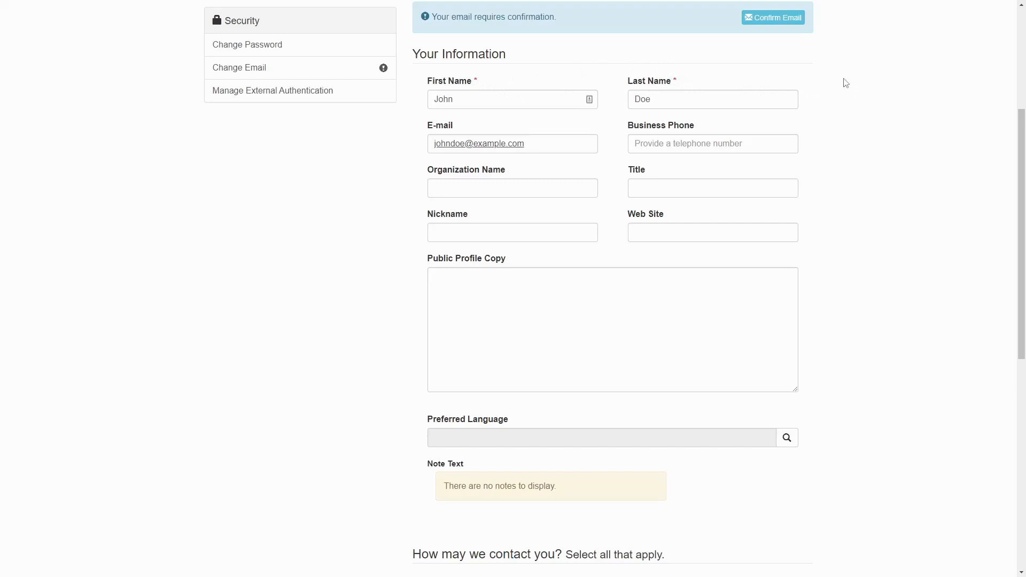
mouse_move(1017, 171)
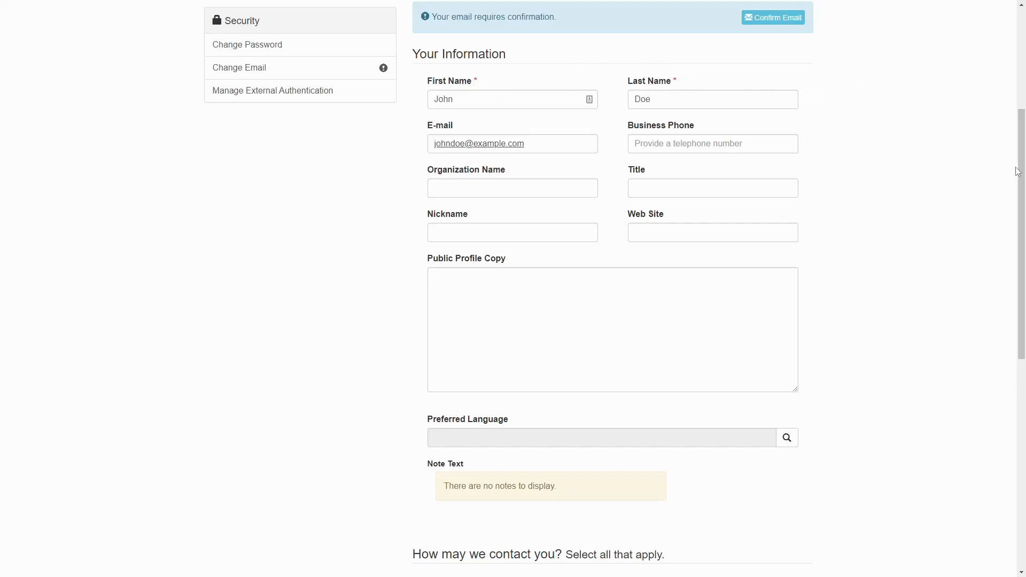
scroll("down", 3)
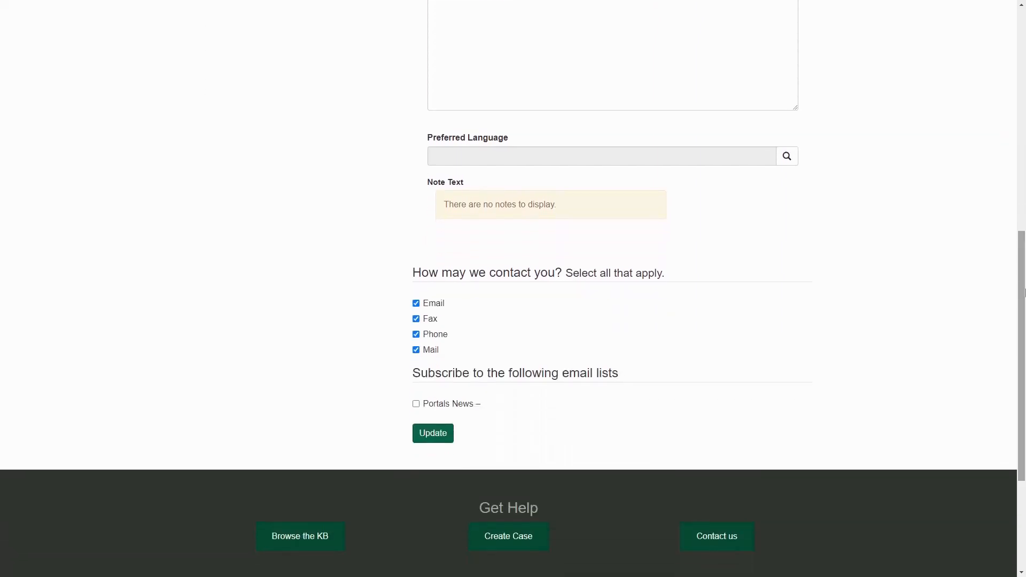
mouse_move(433, 433)
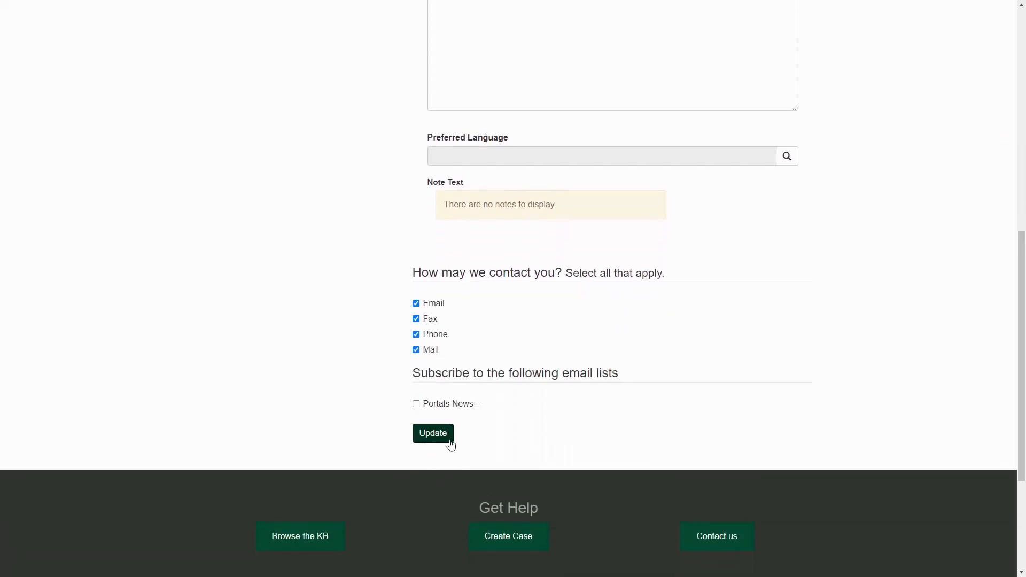
mouse_move(507, 440)
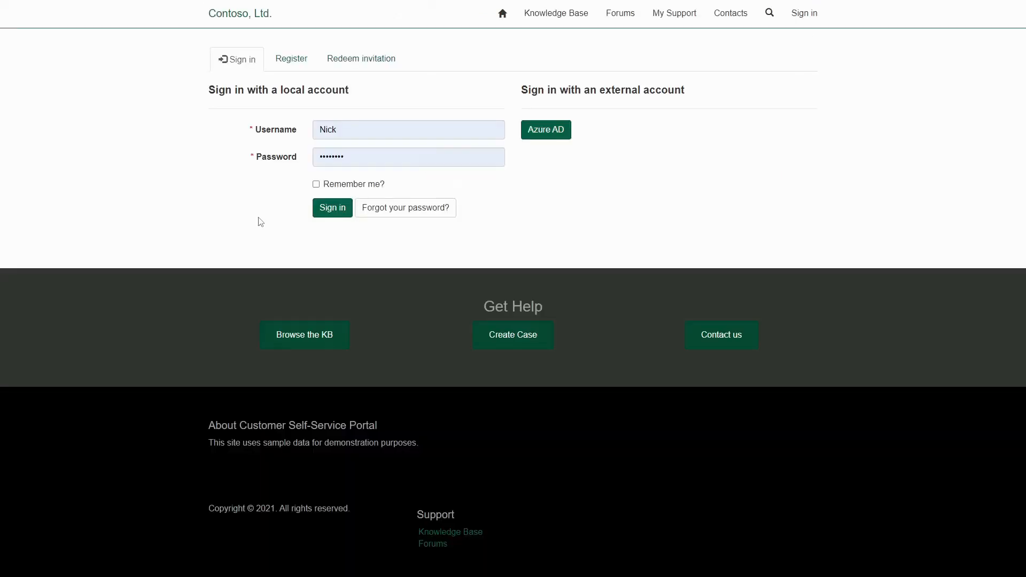
mouse_move(336, 225)
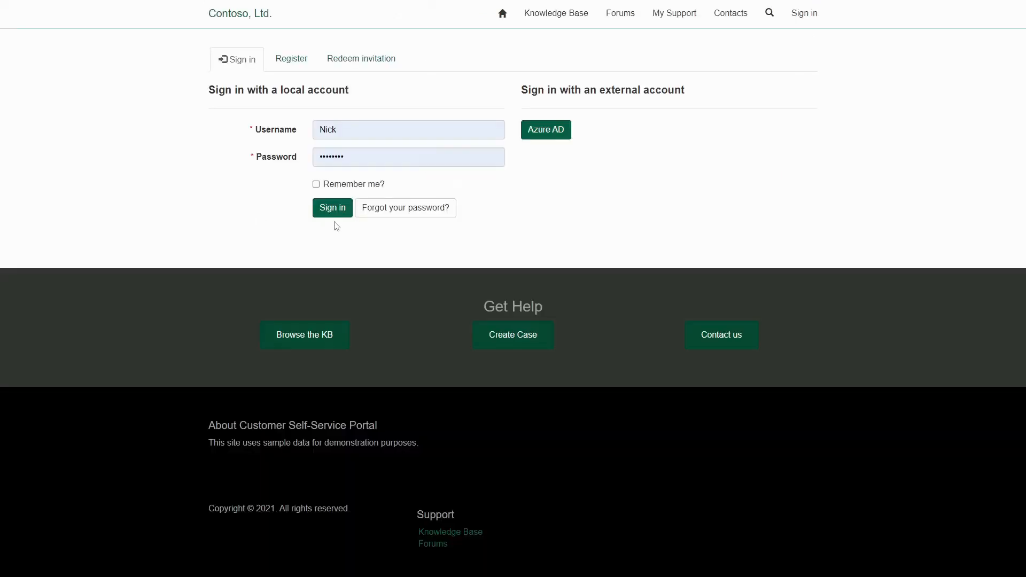
- Sign in, view the alert on the redirected Profile page, and save the profile with Update
left_click(332, 207)
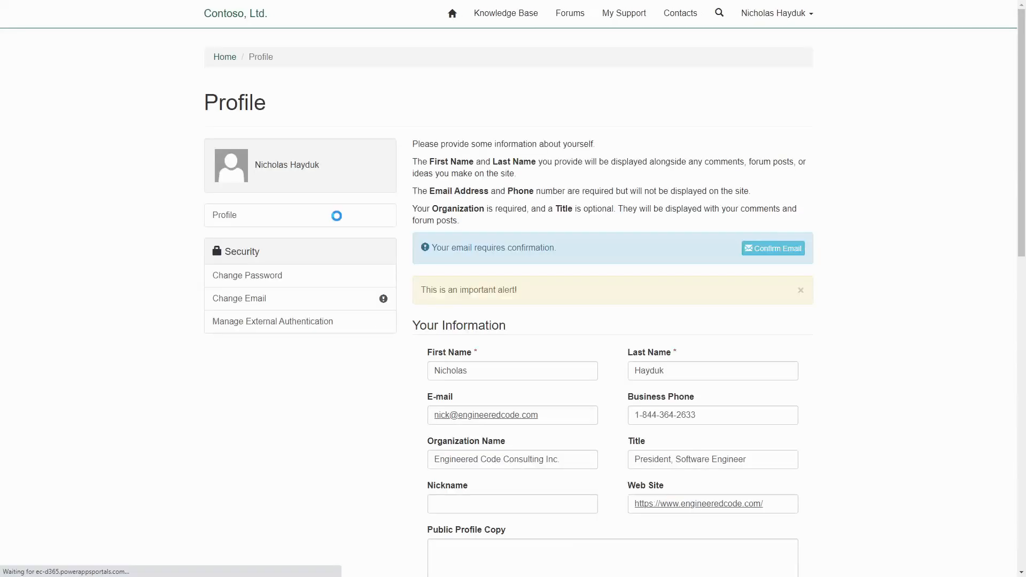
mouse_move(530, 295)
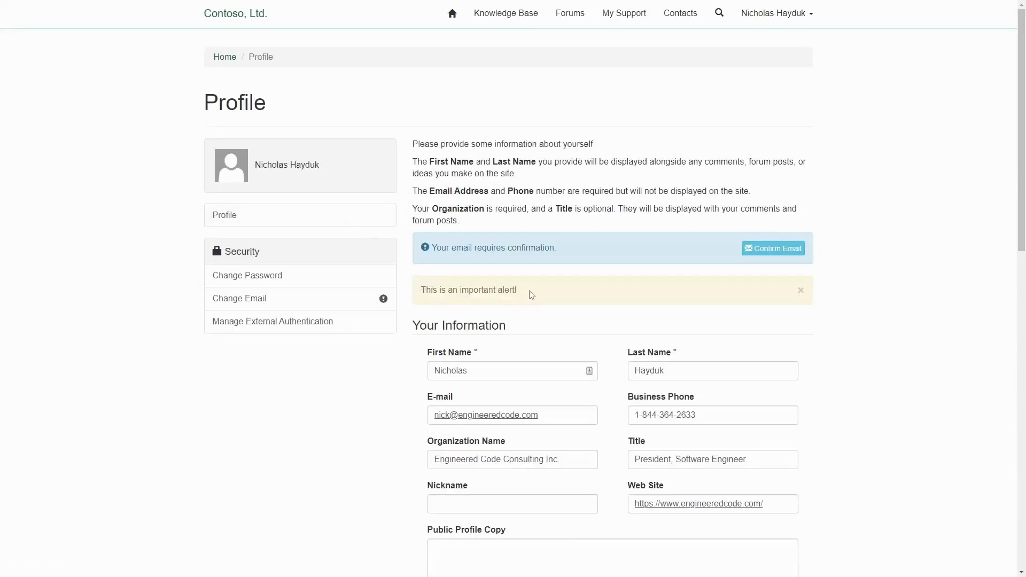
scroll("down", 3)
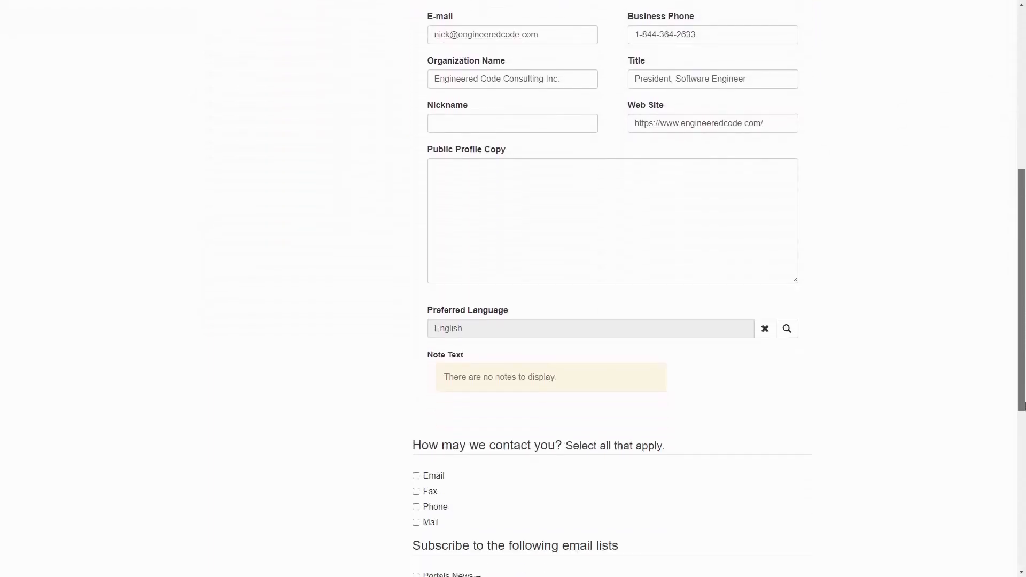
scroll("down", 3)
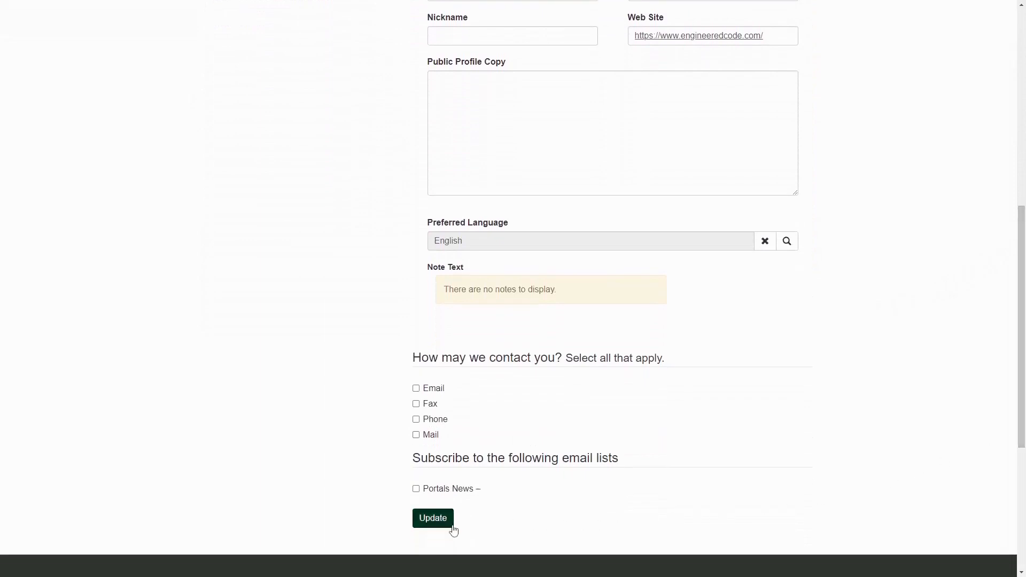
left_click(433, 517)
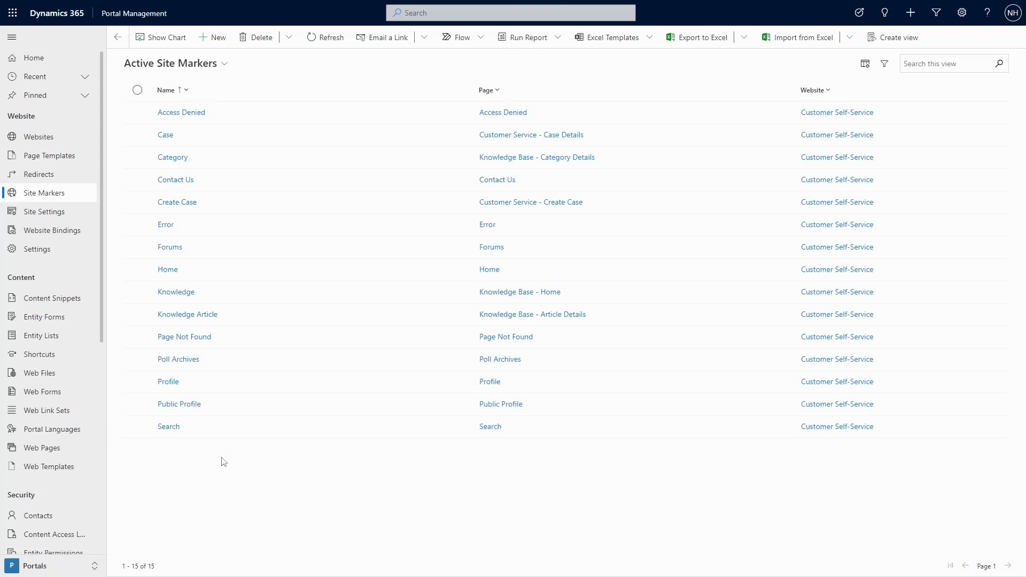
mouse_move(214, 462)
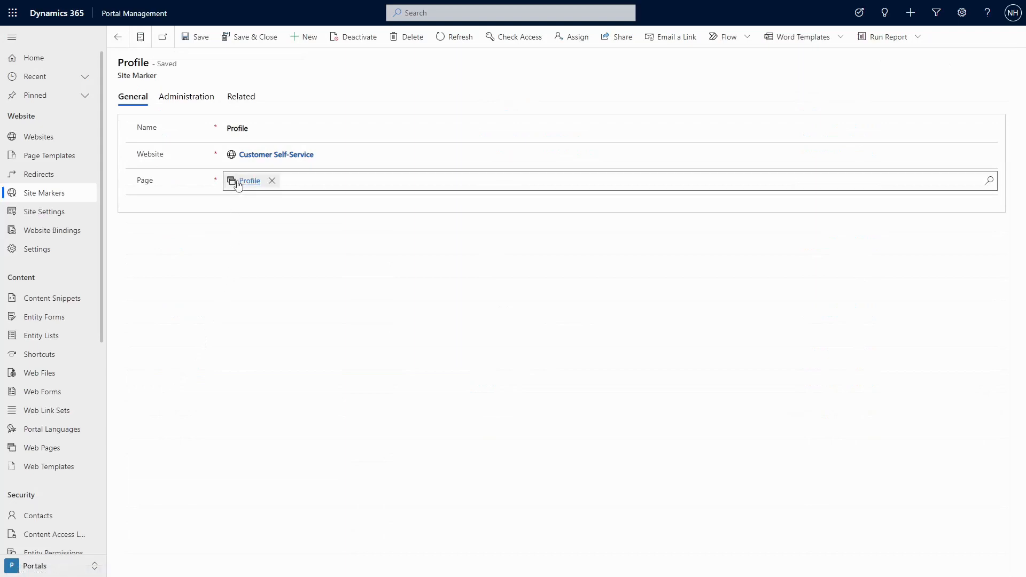
- Open the Profile site marker and scroll through the Page lookup's list of web pages
left_click(271, 231)
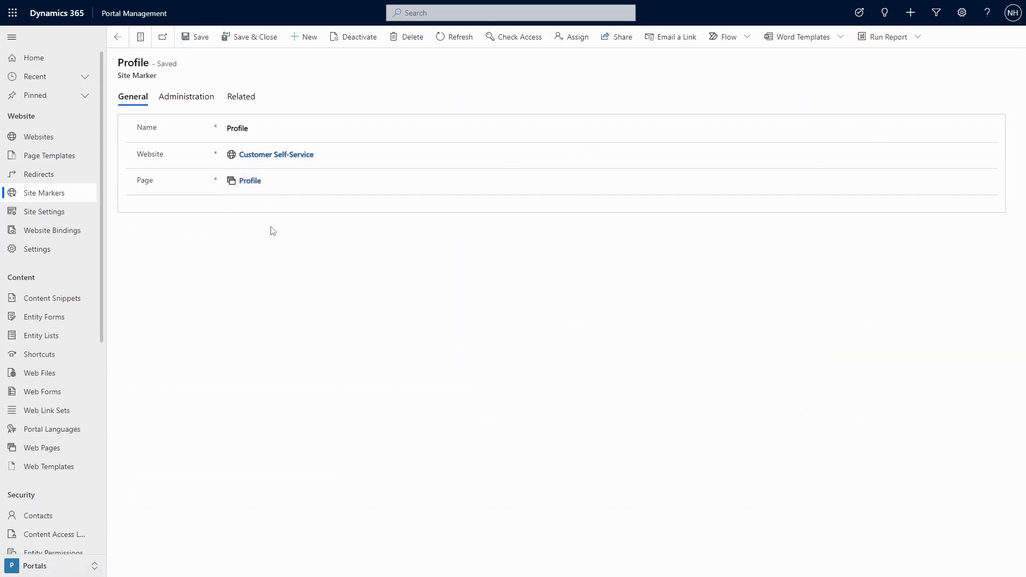
mouse_move(318, 236)
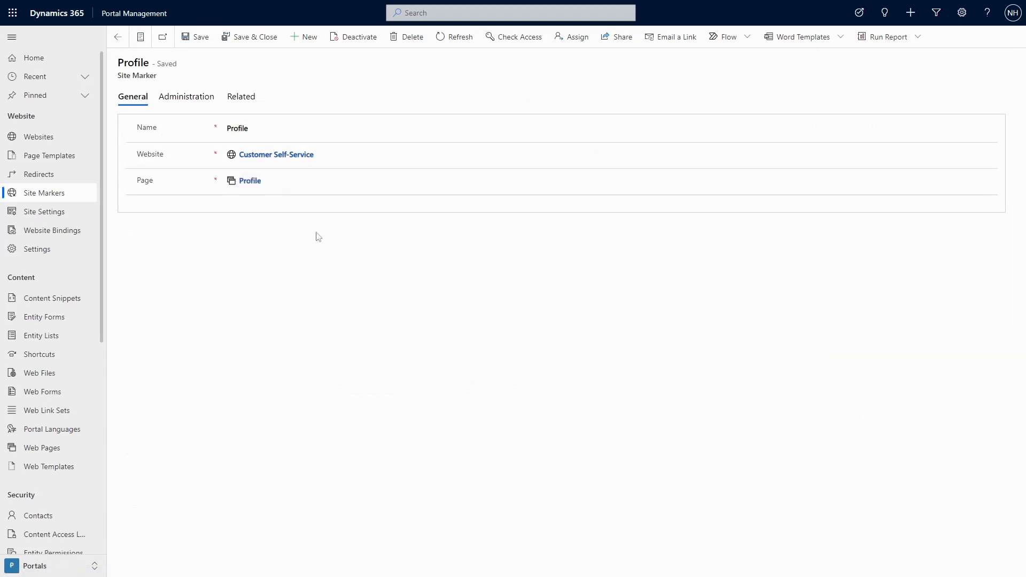
left_click(988, 180)
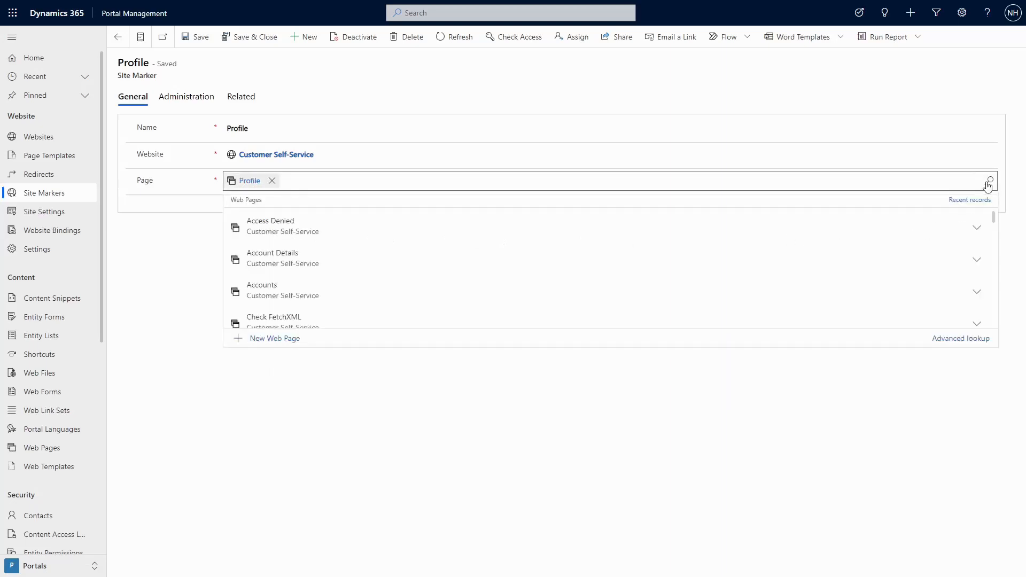
scroll("down", 3)
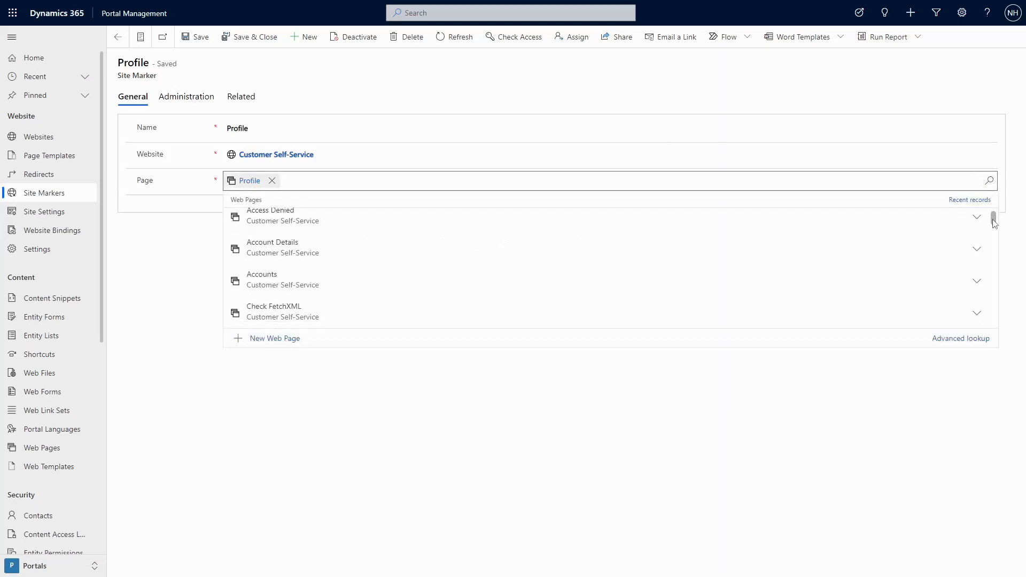
scroll("down", 3)
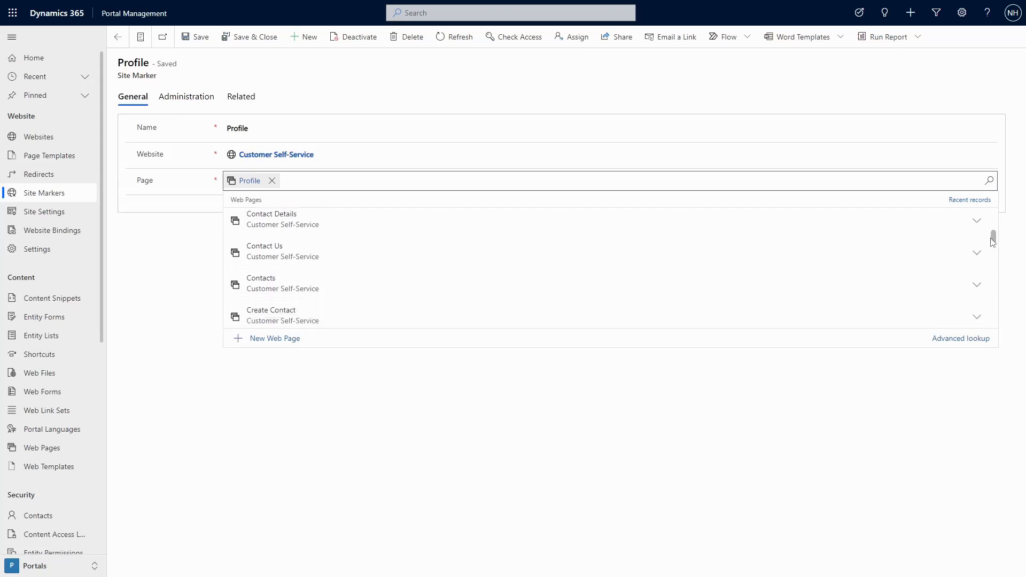
scroll("down", 3)
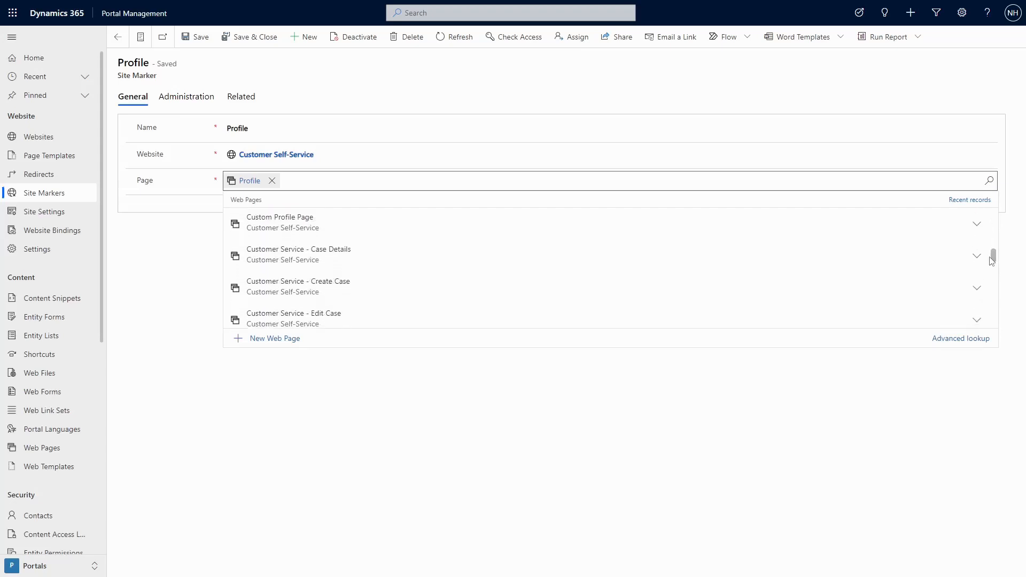
scroll("down", 3)
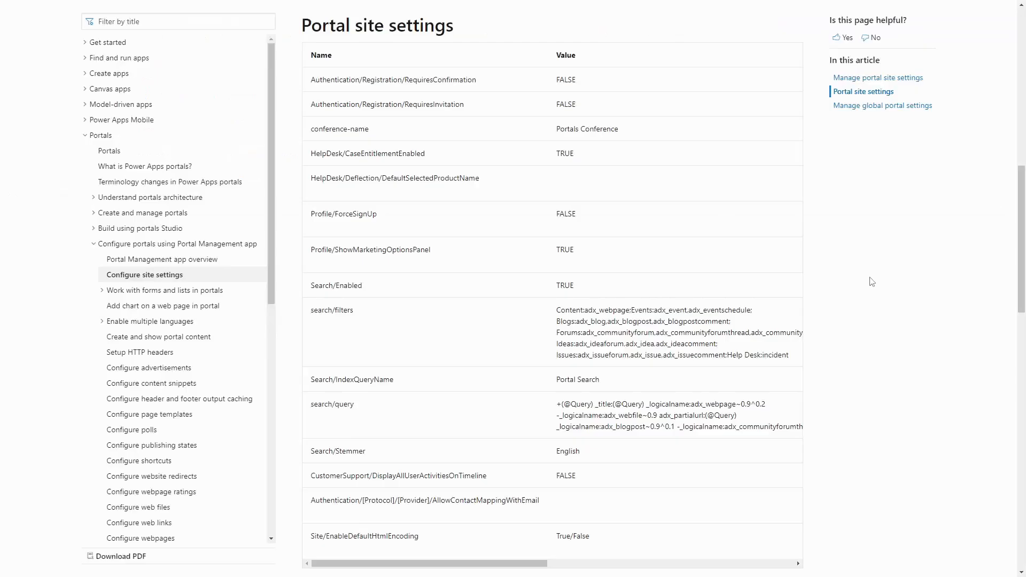
mouse_move(577, 282)
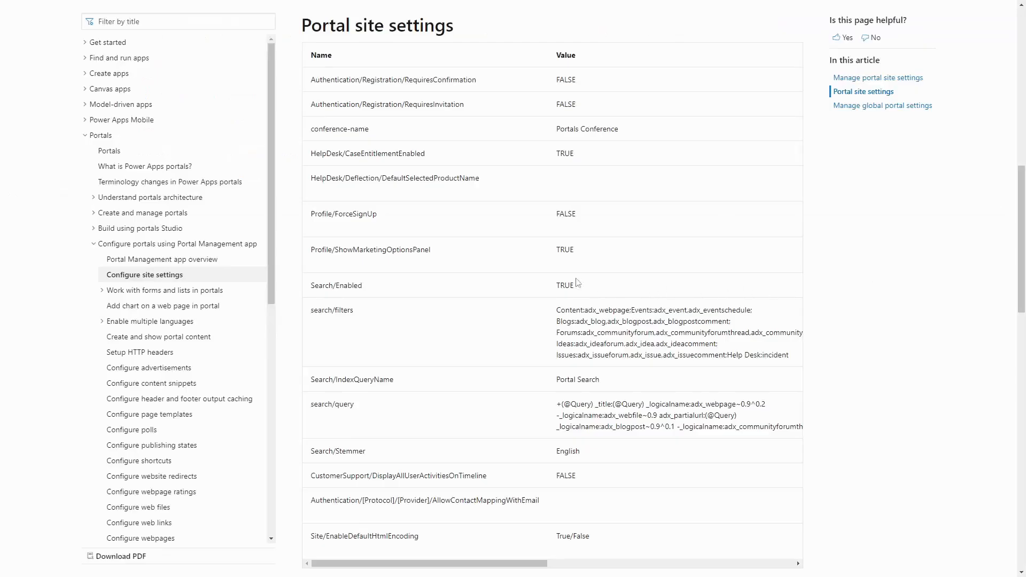
mouse_move(321, 228)
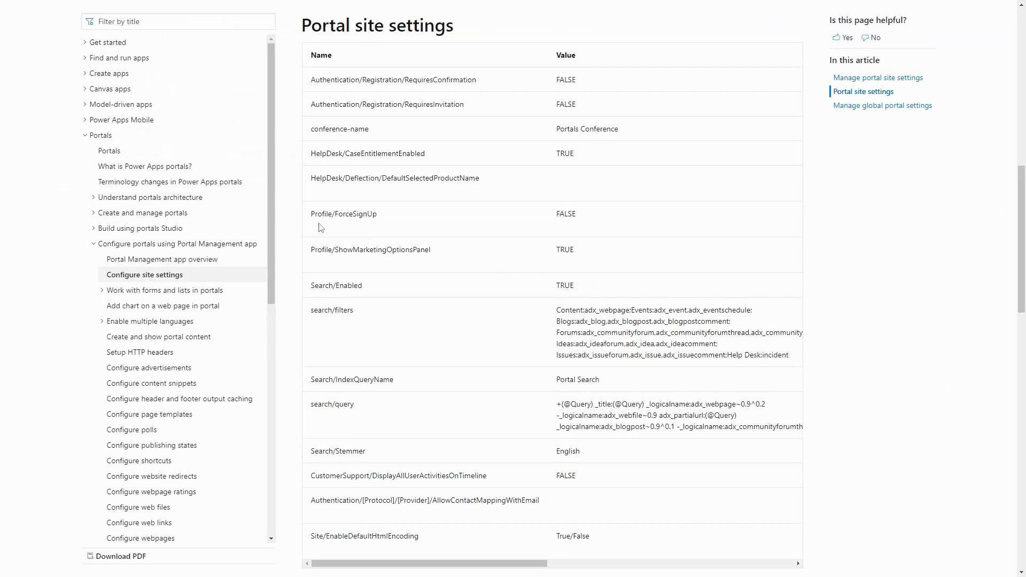
mouse_move(377, 225)
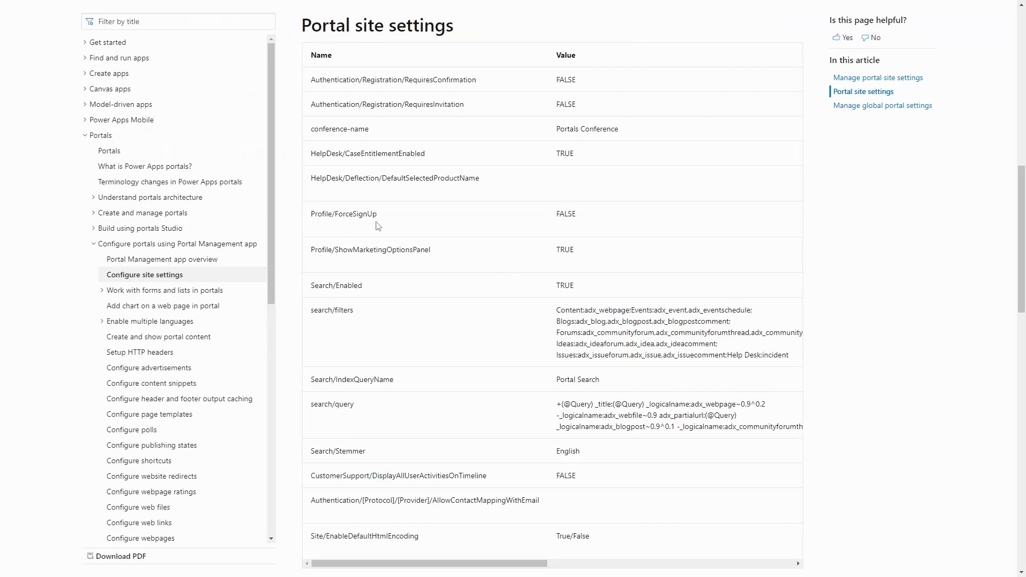
mouse_move(394, 226)
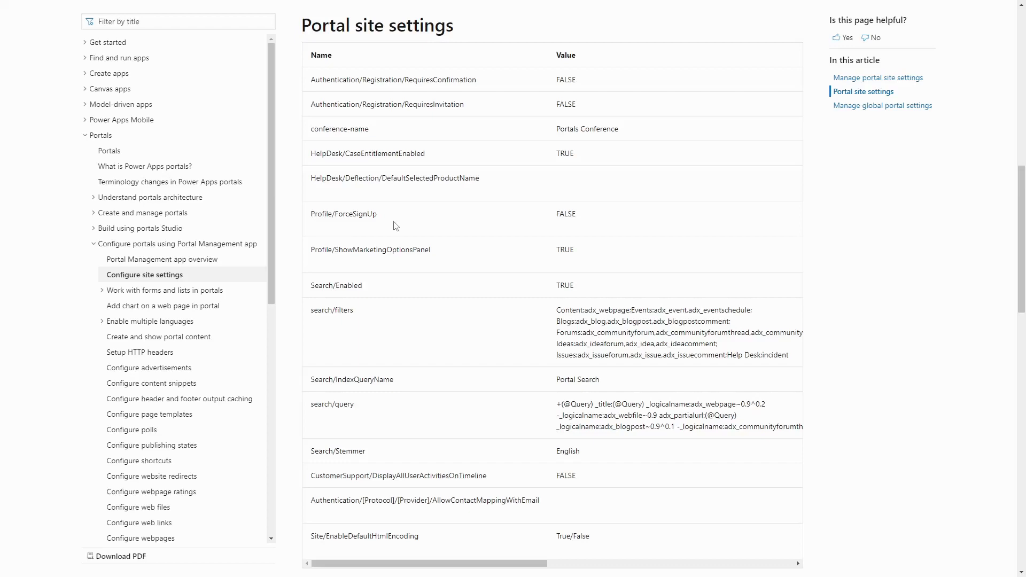